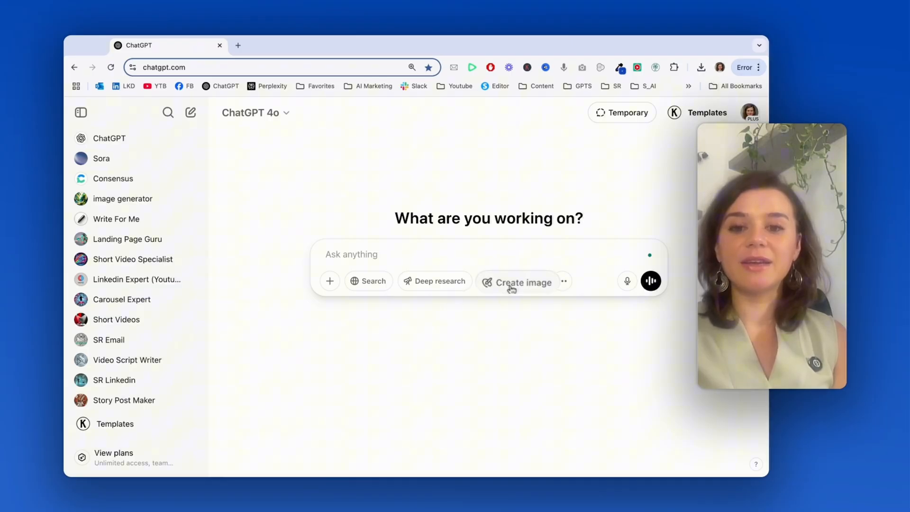
- Start an image request for a young man in the uploaded black cap at the Sydney Opera House
{"action": "left_click", "coordinate": [516, 281]}
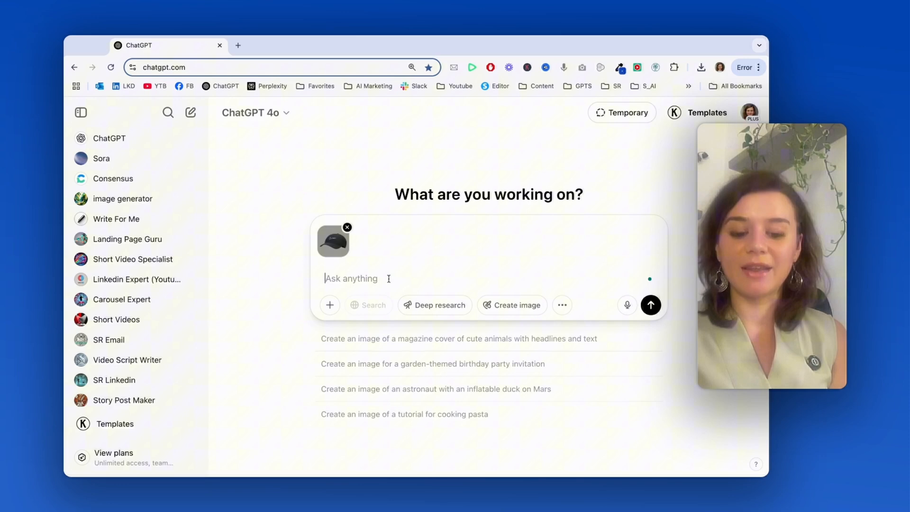
{"action": "left_click", "coordinate": [651, 304]}
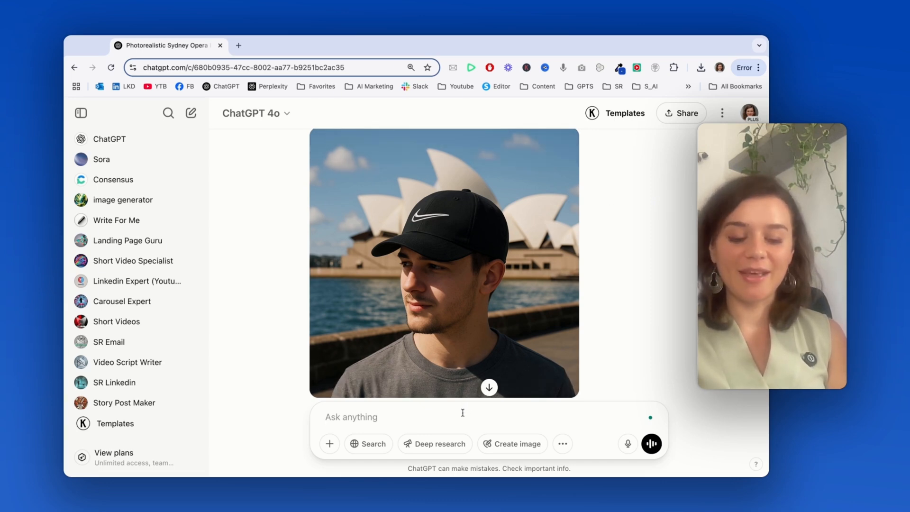
- Request the word "Sydney" in Helvetica across the upper part of the image, above the opera
{"action": "type", "text": "Generate a word in the upper part of the image, above the opera, that says \"Sydney\" in Helvetica font."}
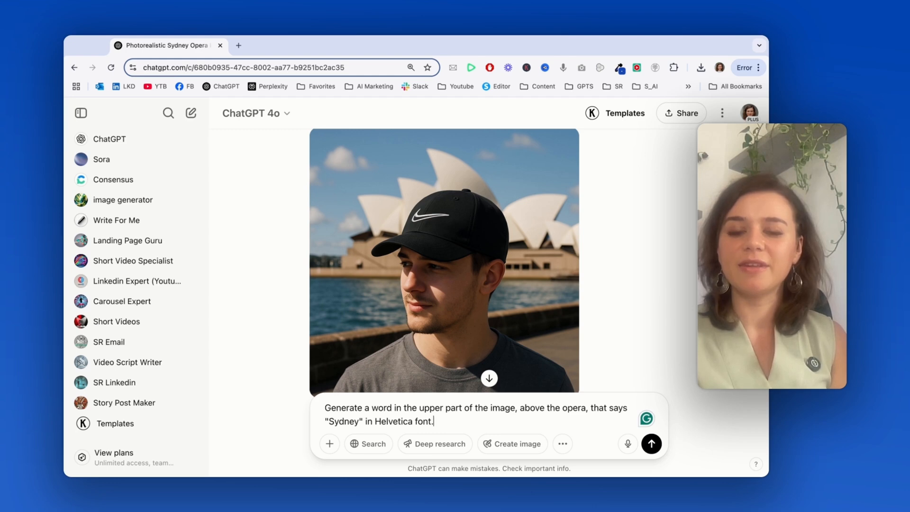
{"action": "left_click", "coordinate": [650, 444]}
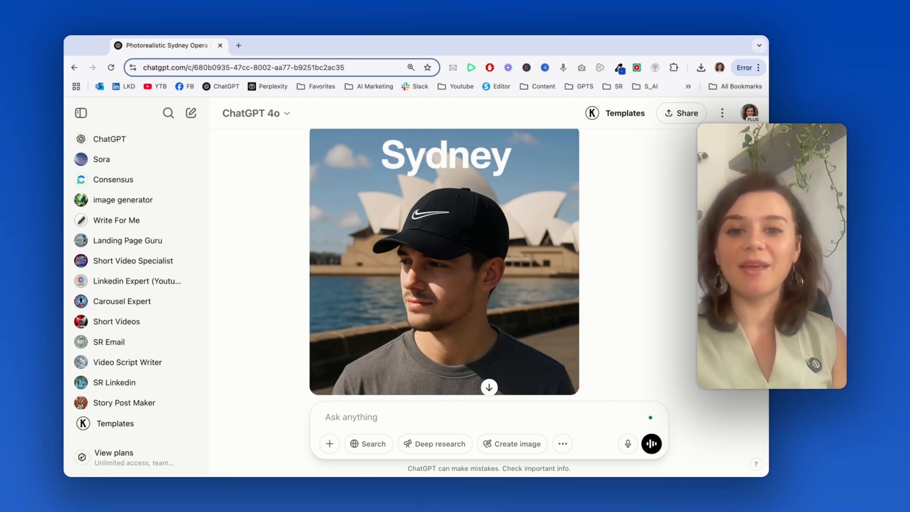
- Request the exact same character placed in Central Park, New York, and view the result
{"action": "type", "text": "now take the exact same character and place him in Central Park, New York."}
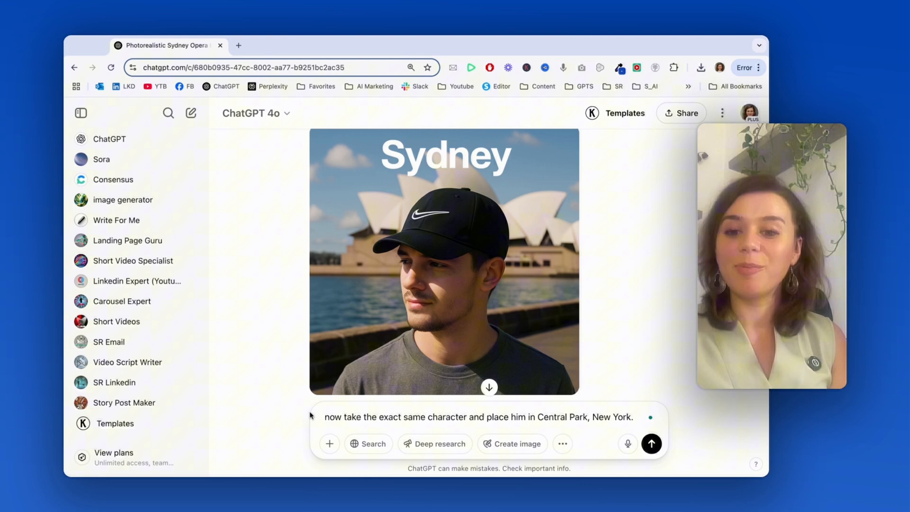
{"action": "left_click", "coordinate": [651, 443]}
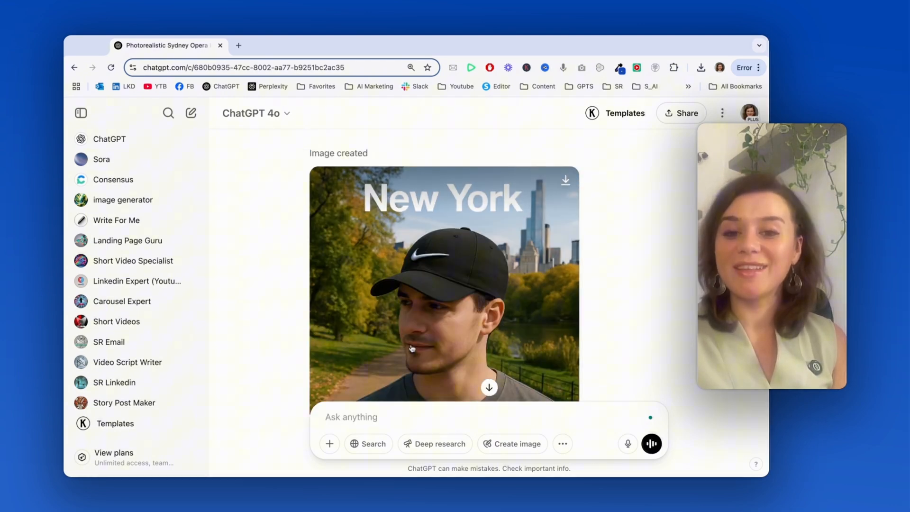
{"action": "scroll", "scroll_direction": "down", "scroll_amount": 3}
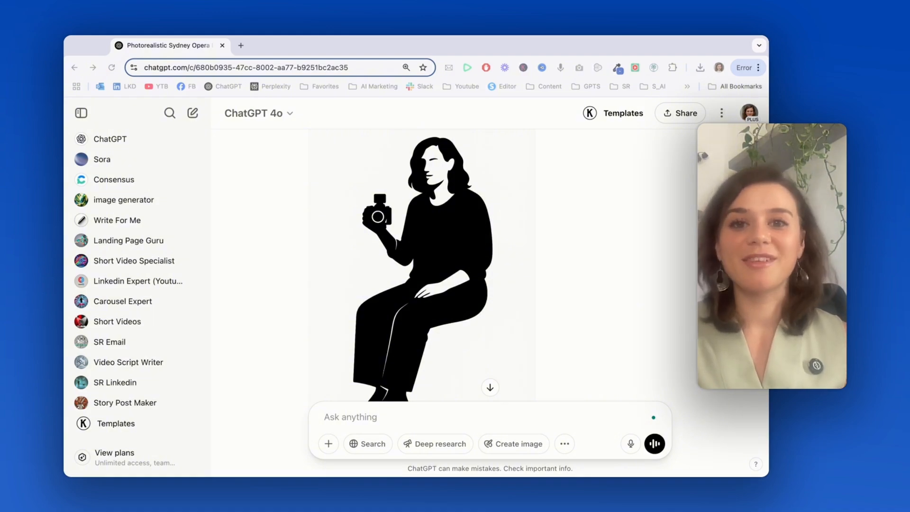
- Send the Grumpy Cat meme request with the Zoom caption on top and Nope below
{"action": "scroll", "scroll_direction": "down", "scroll_amount": 3}
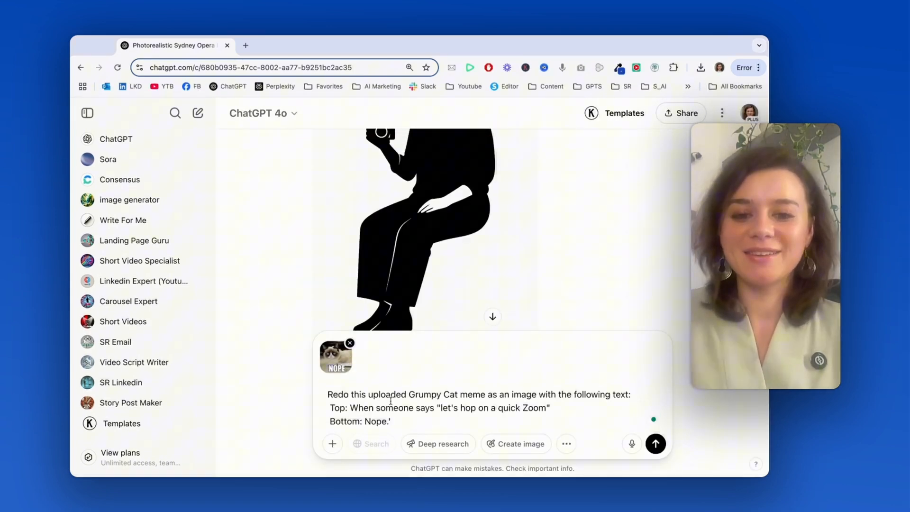
{"action": "left_click", "coordinate": [655, 444]}
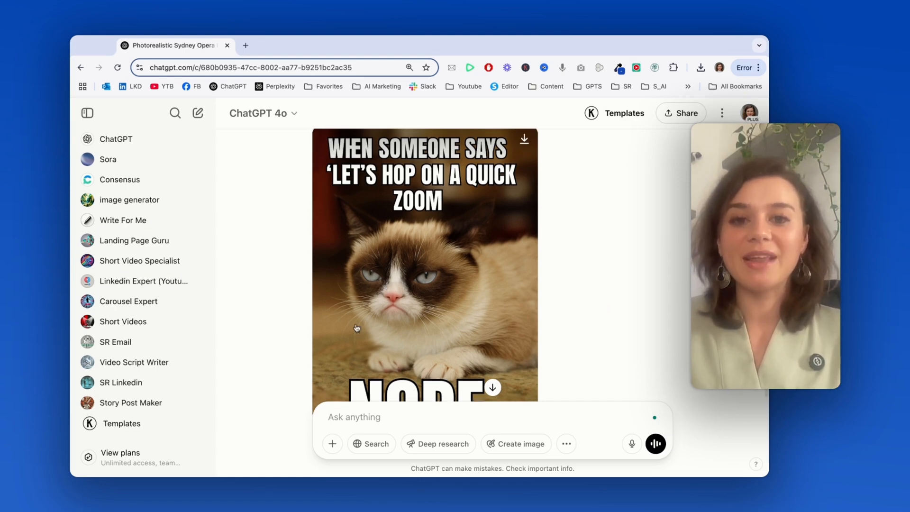
{"action": "scroll", "scroll_direction": "down", "scroll_amount": 3}
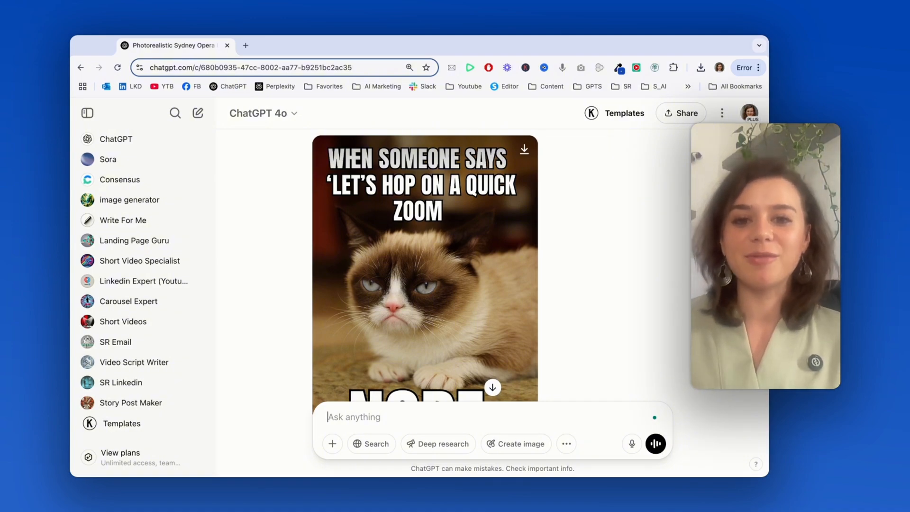
- Request the portrait as a Renaissance-style oil painting with dramatic lighting
{"action": "scroll", "scroll_direction": "down", "scroll_amount": 3}
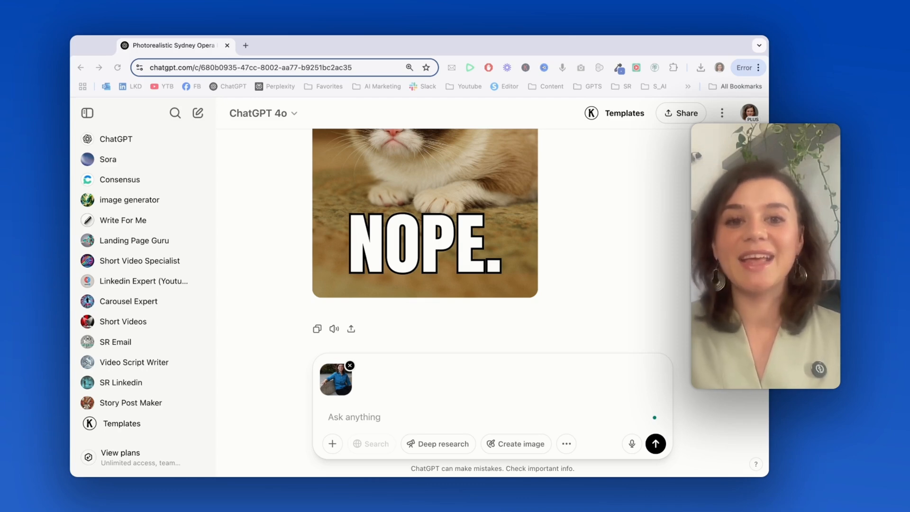
{"action": "type", "text": "Transform this photo into a Renaissance-style oil painting. Add dramatic lighting, rich textures, and a dark background with classical elements. Make it look like it could hang in a museum, with visible brushstrokes and the warm, rich colors typical of Renaissance art."}
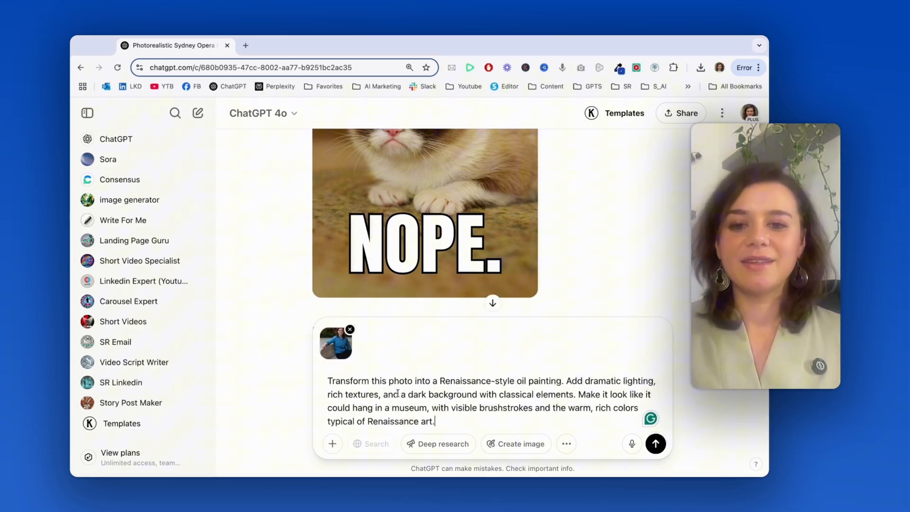
{"action": "left_click", "coordinate": [655, 444]}
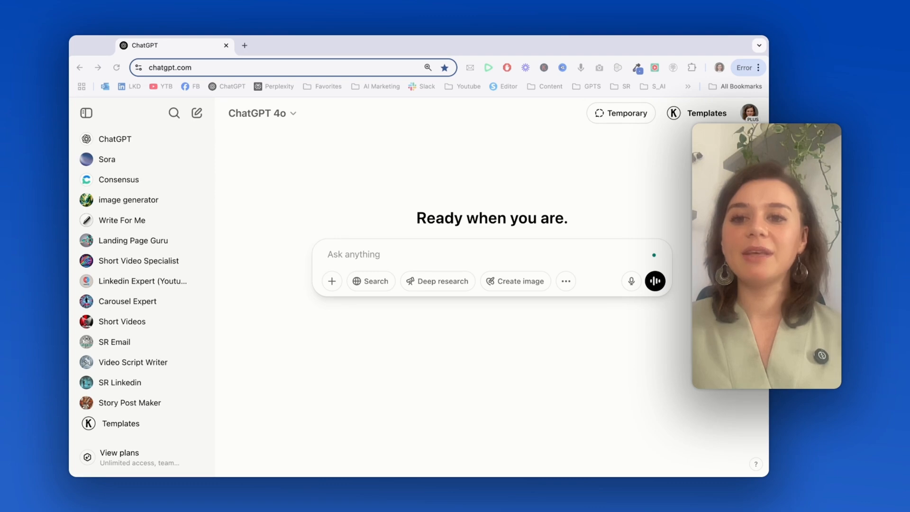
{"action": "mouse_move", "coordinate": [619, 197]}
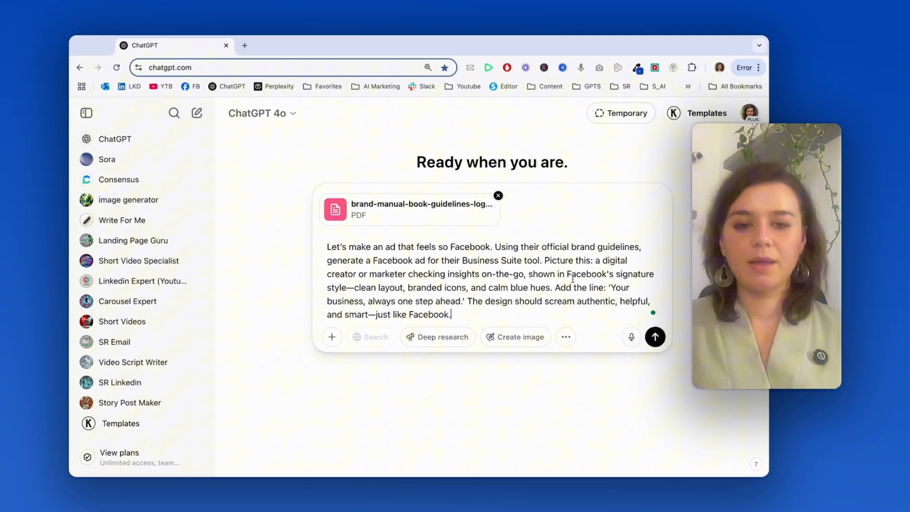
{"action": "left_click", "coordinate": [656, 336]}
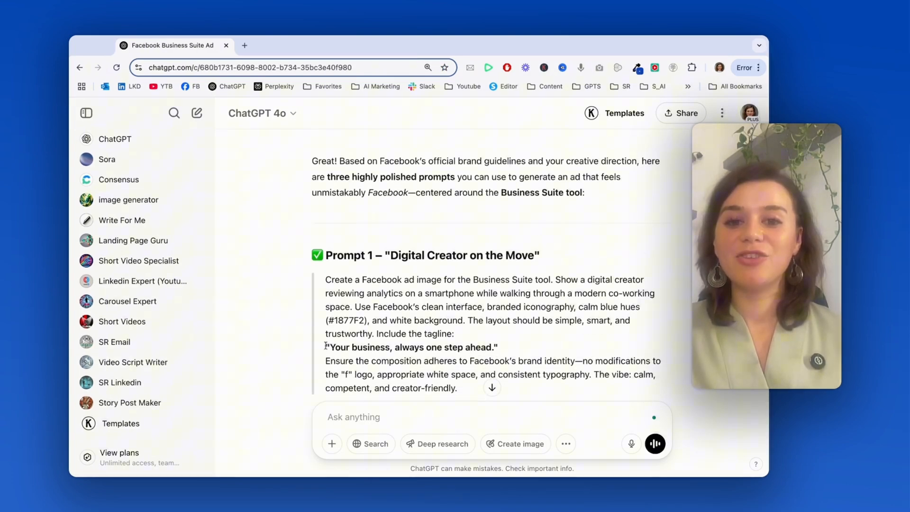
{"action": "scroll", "scroll_direction": "down", "scroll_amount": 3}
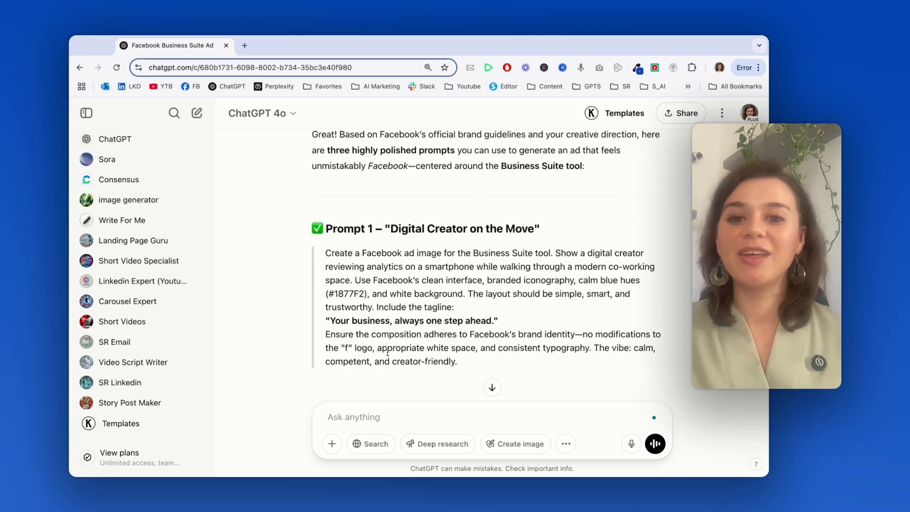
{"action": "scroll", "scroll_direction": "down", "scroll_amount": 3}
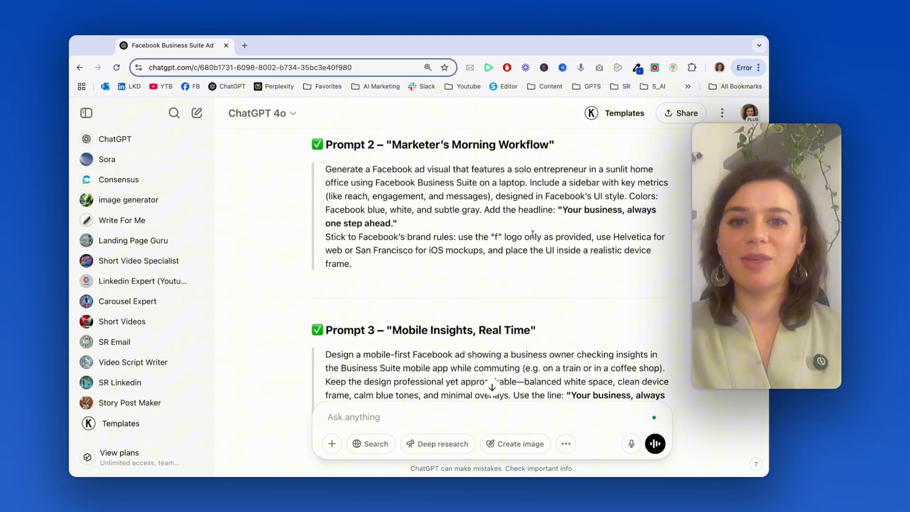
{"action": "scroll", "scroll_direction": "down", "scroll_amount": 3}
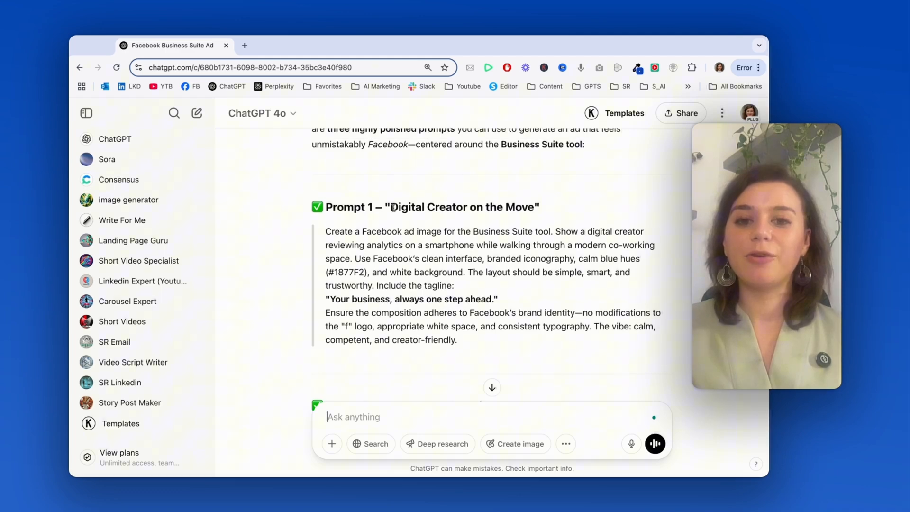
{"action": "left_click_drag", "start_coordinate": [392, 207], "coordinate": [534, 208]}
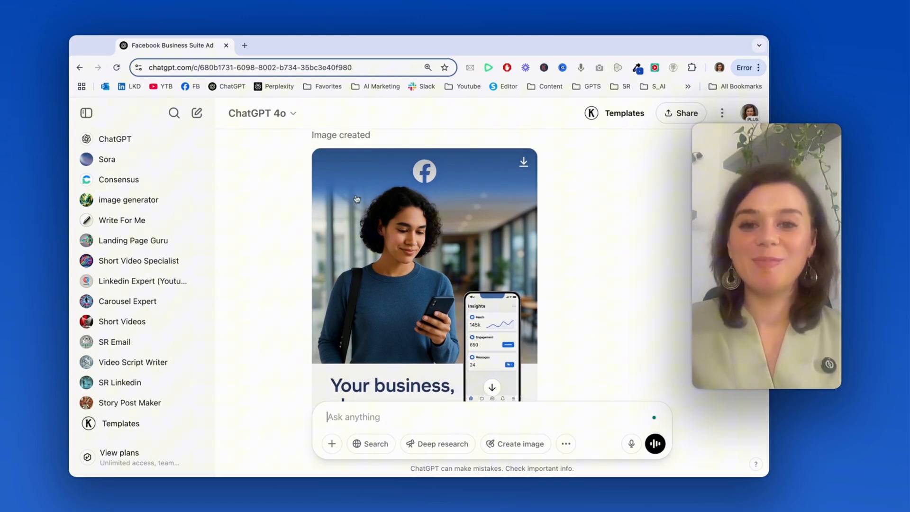
{"action": "mouse_move", "coordinate": [456, 169]}
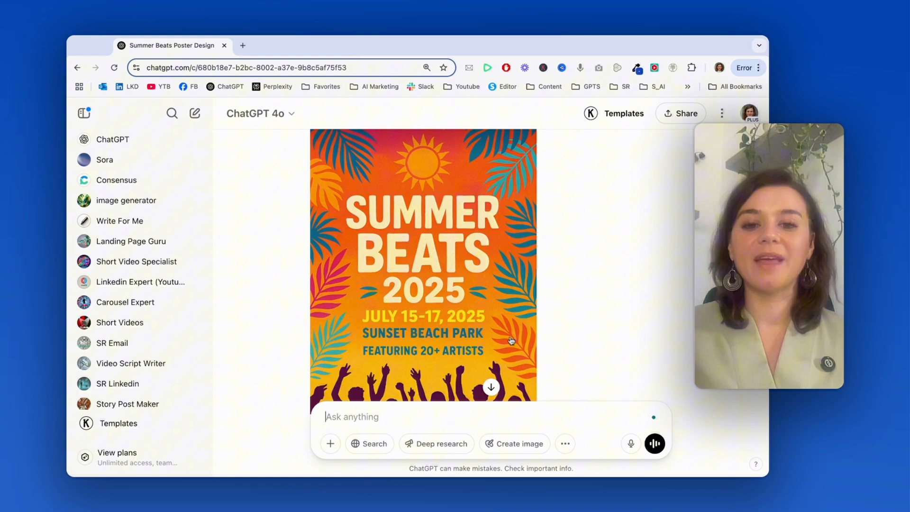
- Scroll the Summer Beats chat down to the generated 2025 festival poster
{"action": "scroll", "scroll_direction": "down", "scroll_amount": 3}
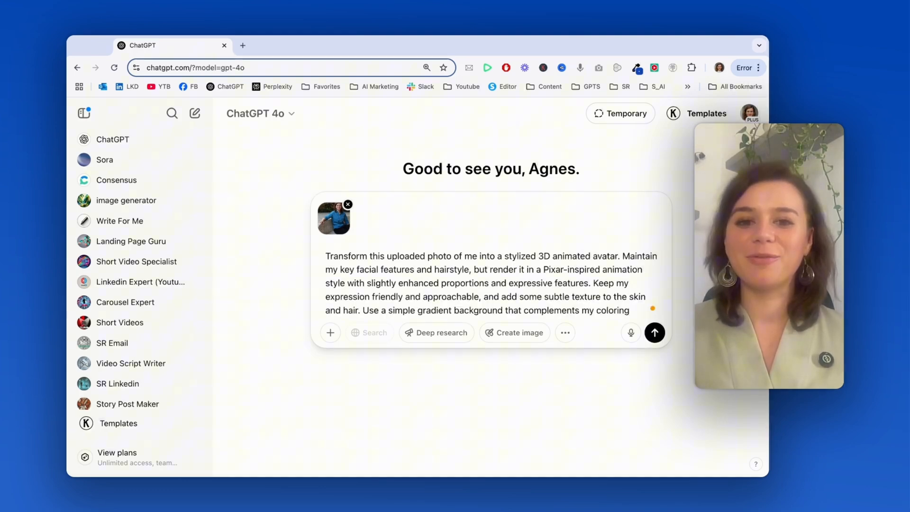
- Submit the request turning the uploaded photo into a Pixar-style 3D animated avatar
{"action": "left_click", "coordinate": [654, 333]}
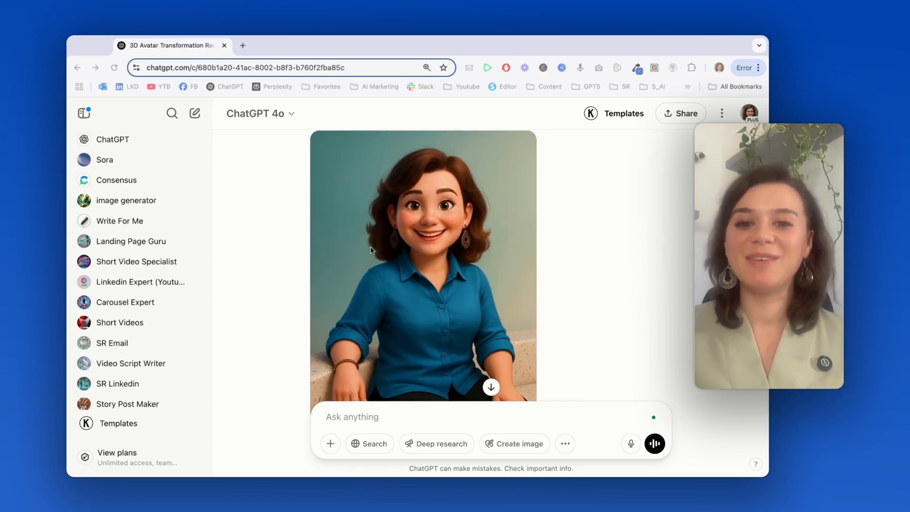
{"action": "mouse_move", "coordinate": [474, 199]}
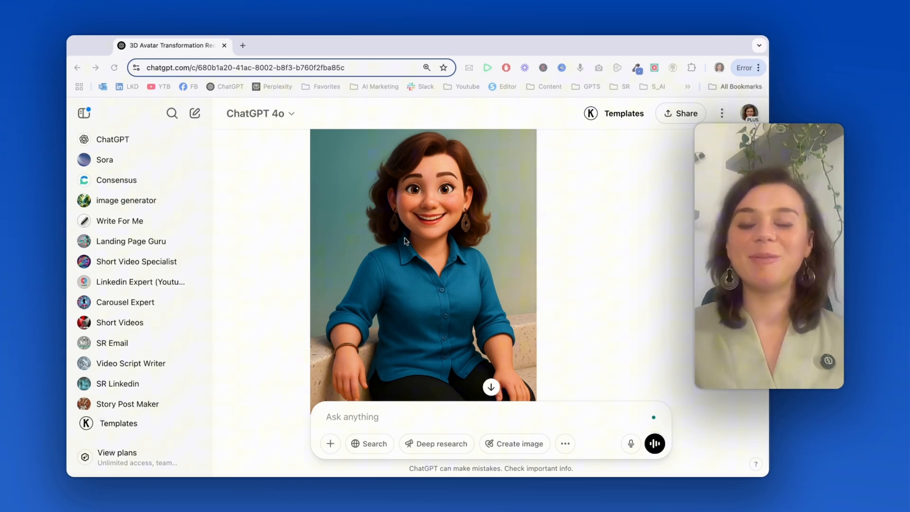
{"action": "mouse_move", "coordinate": [412, 207]}
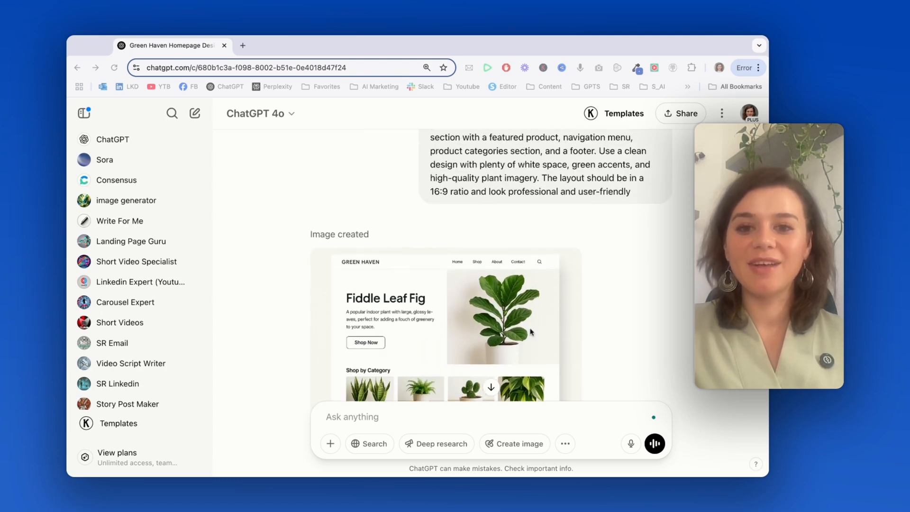
- Scroll through the generated Green Haven plant-store homepage mockup
{"action": "scroll", "scroll_direction": "down", "scroll_amount": 3}
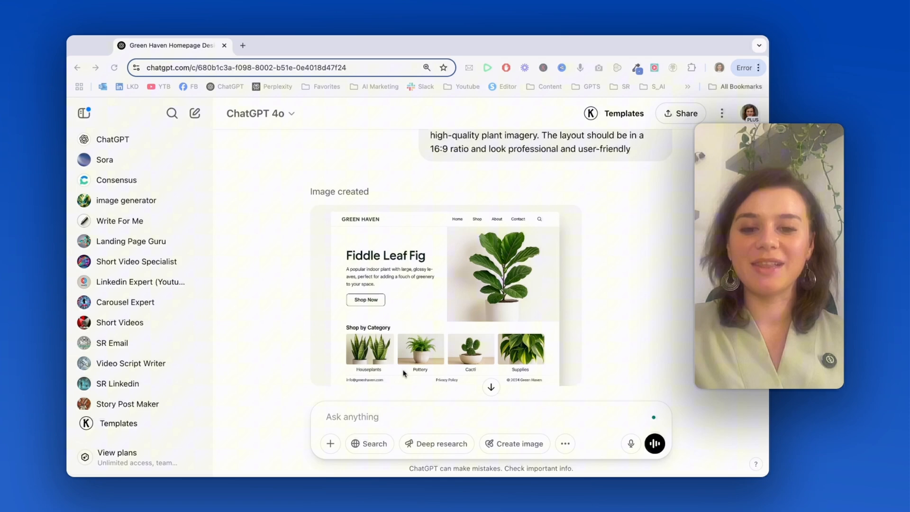
{"action": "scroll", "scroll_direction": "down", "scroll_amount": 3}
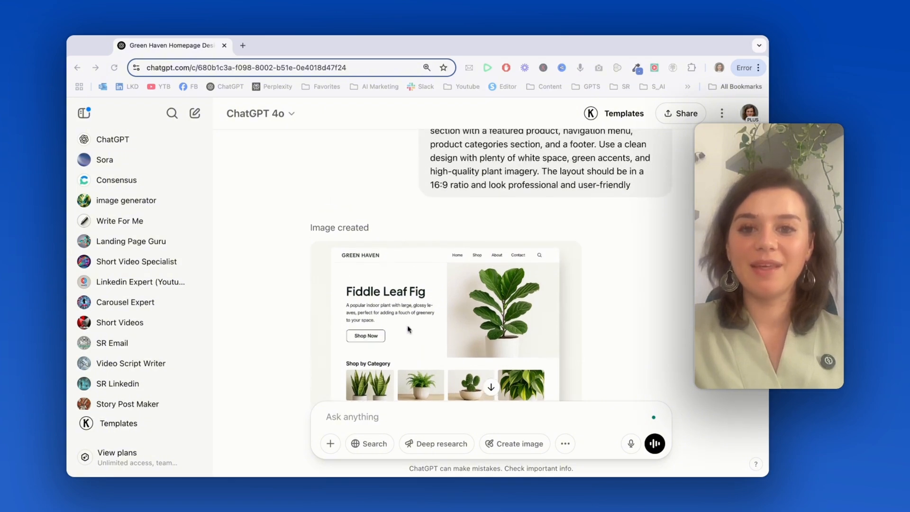
{"action": "scroll", "scroll_direction": "down", "scroll_amount": 3}
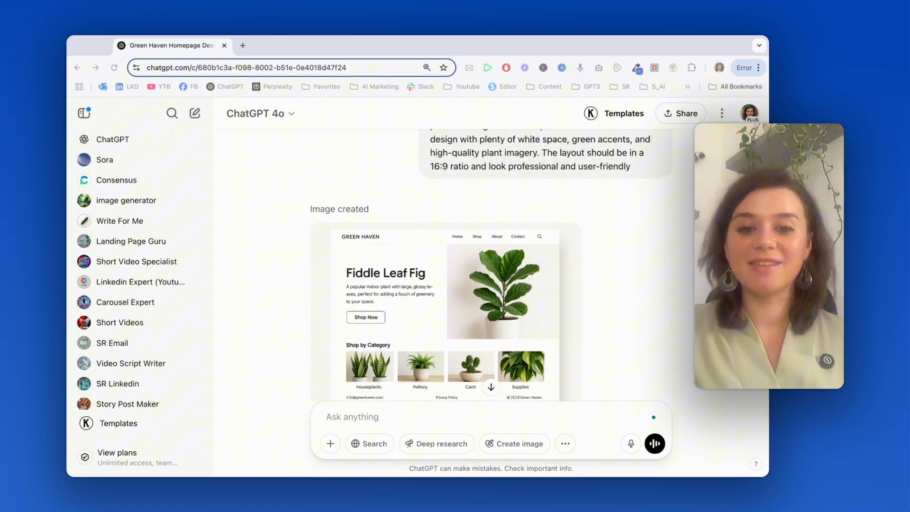
{"action": "scroll", "scroll_direction": "down", "scroll_amount": 3}
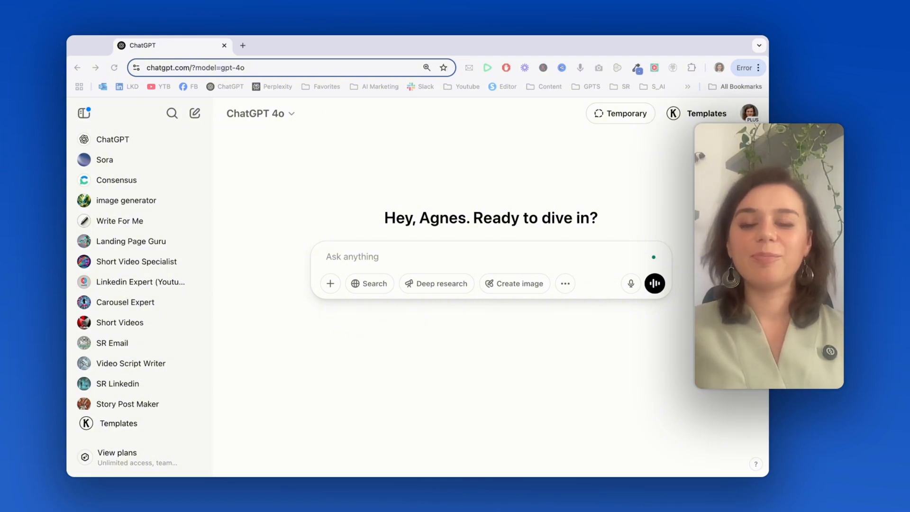
- Switch to the TaskFlow Infographic Design chat and review the generated infographic
{"action": "left_click", "coordinate": [353, 256]}
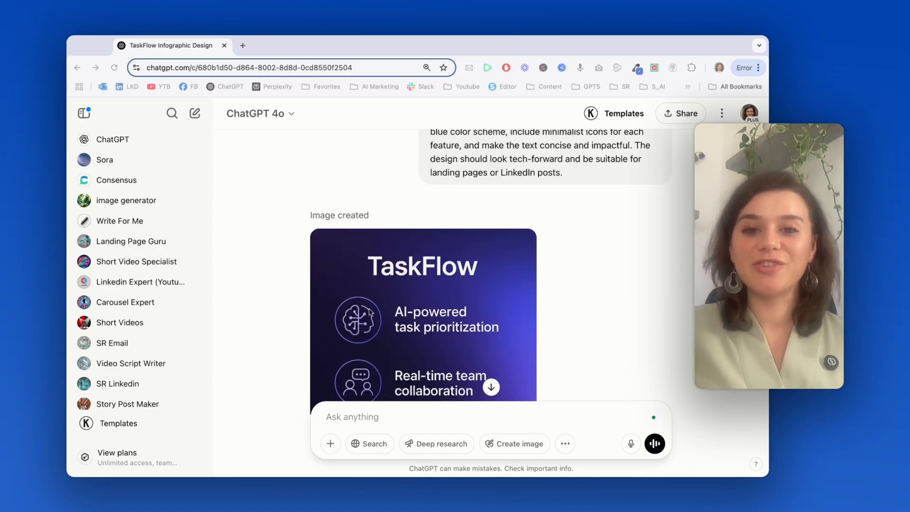
{"action": "scroll", "scroll_direction": "down", "scroll_amount": 3}
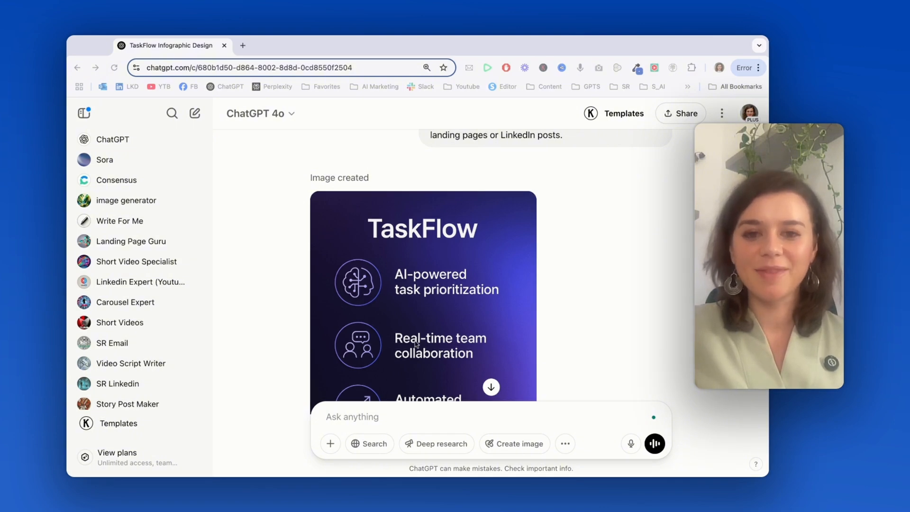
{"action": "scroll", "scroll_direction": "down", "scroll_amount": 3}
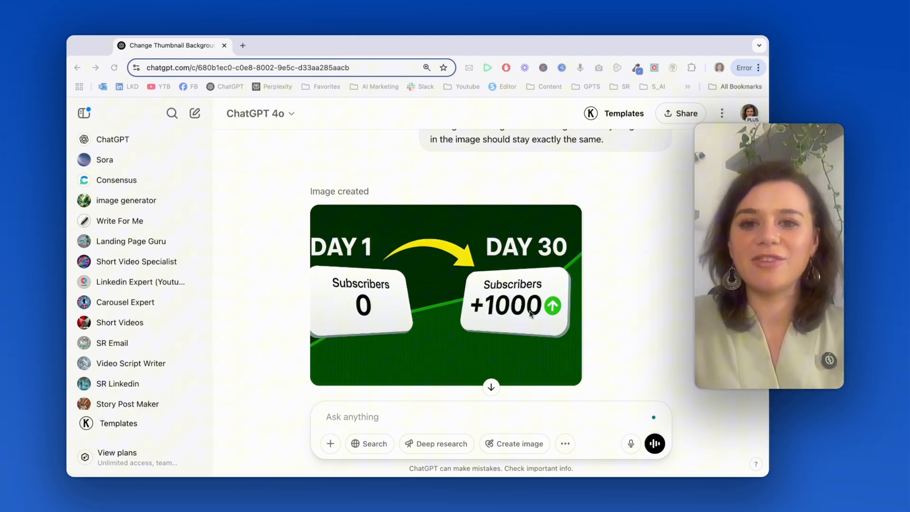
- Scroll to the recoloured Day 1 to Day 30 subscribers thumbnail with green background
{"action": "scroll", "scroll_direction": "down", "scroll_amount": 3}
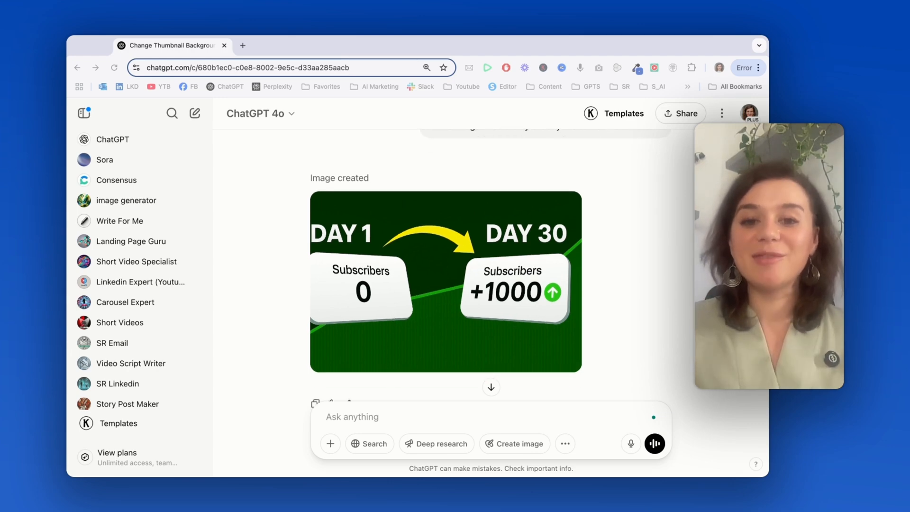